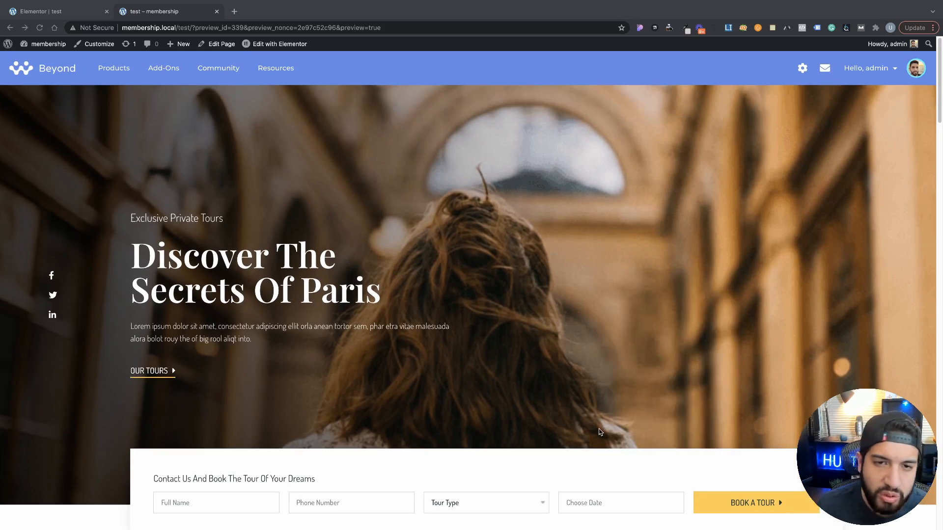
- Show Chrome's developer tools beside the Paris tours page at mobile width
key(F12)
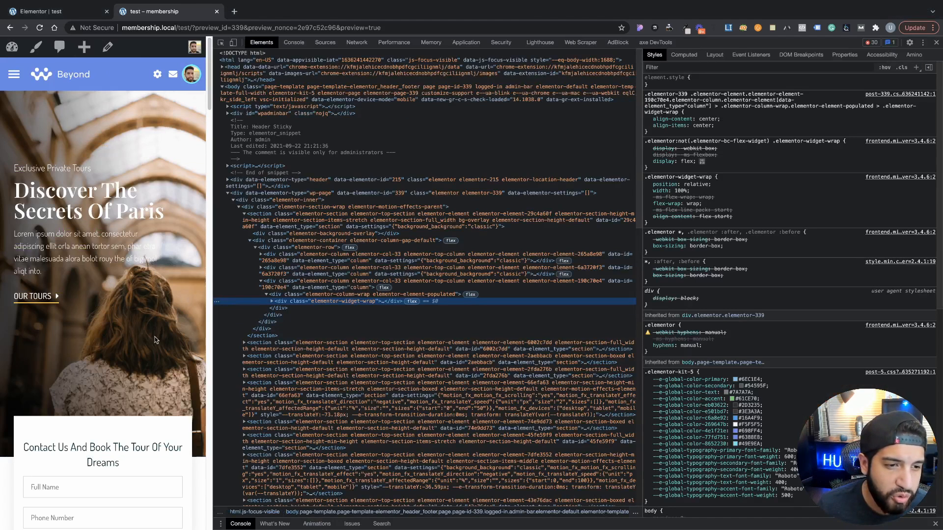
mouse_move(80, 133)
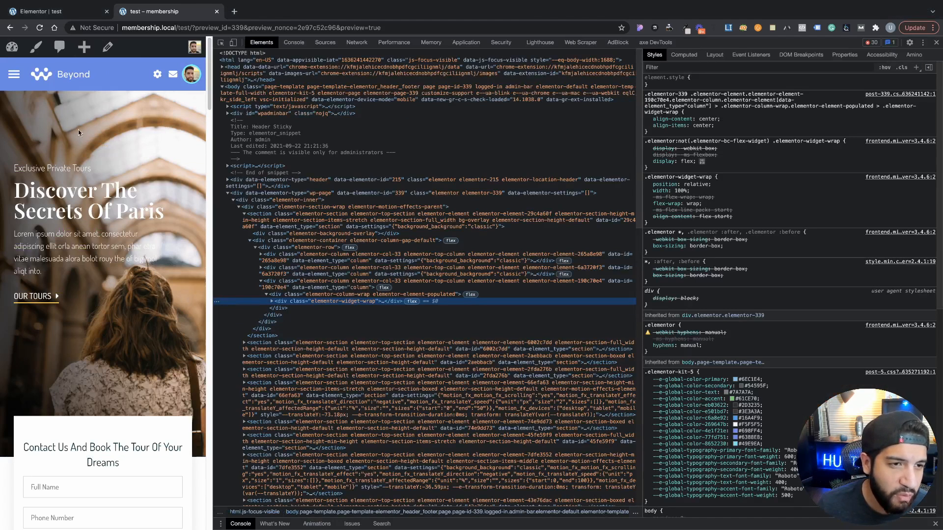
mouse_move(100, 422)
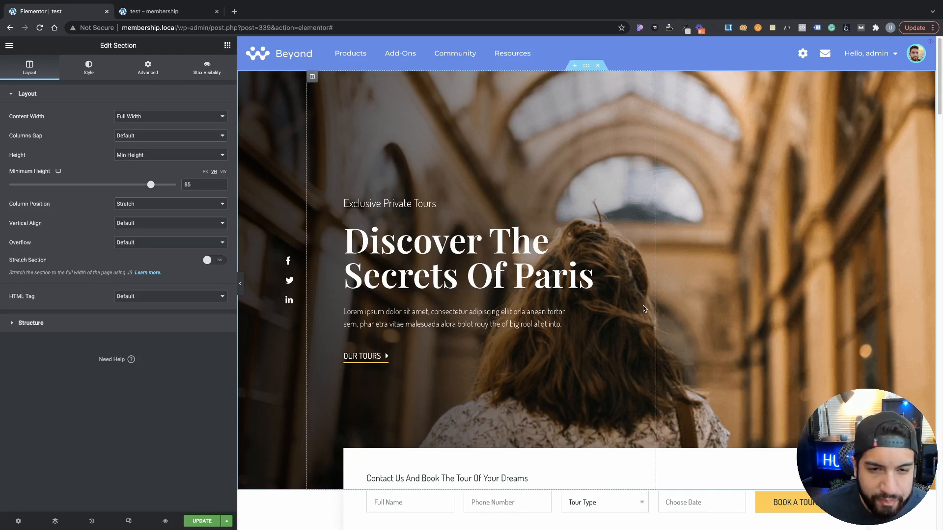
- Preview the hero section at mobile width, then return to the desktop-width preview
scroll(down, 3)
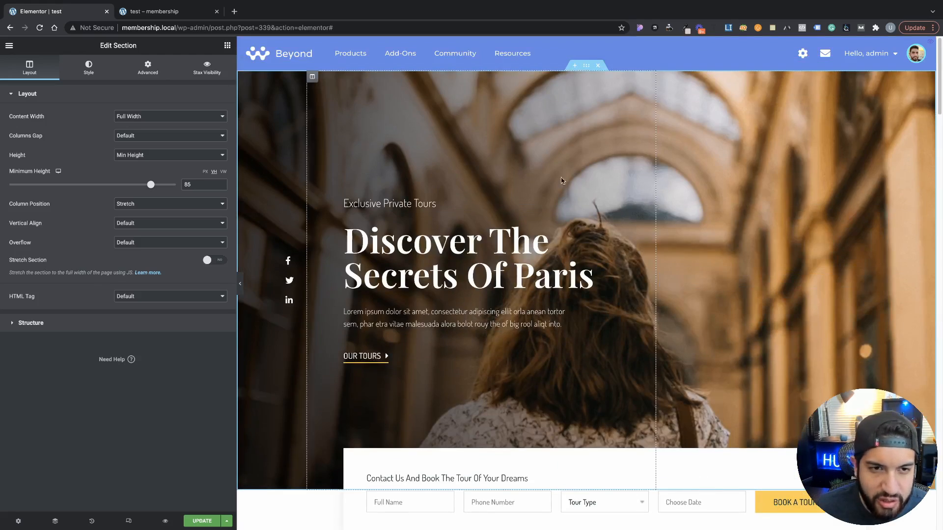
click(389, 203)
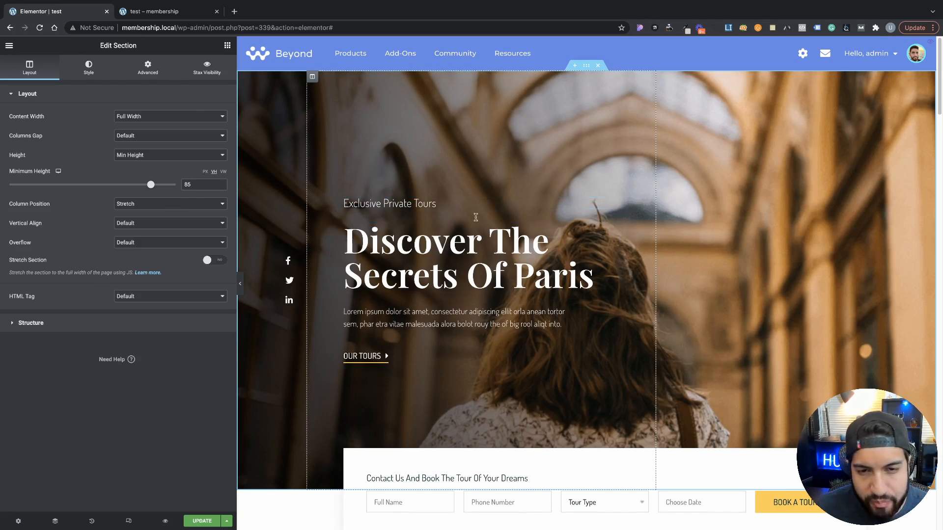
mouse_move(570, 198)
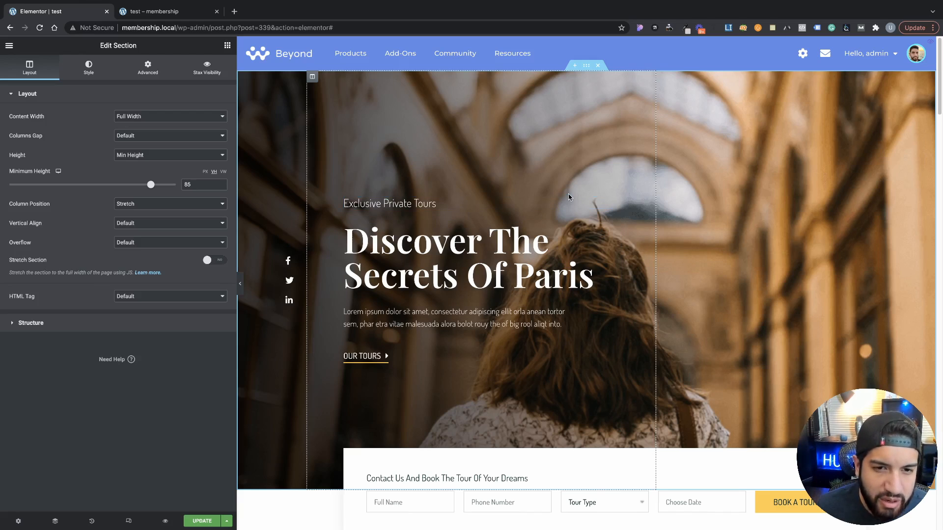
mouse_move(418, 185)
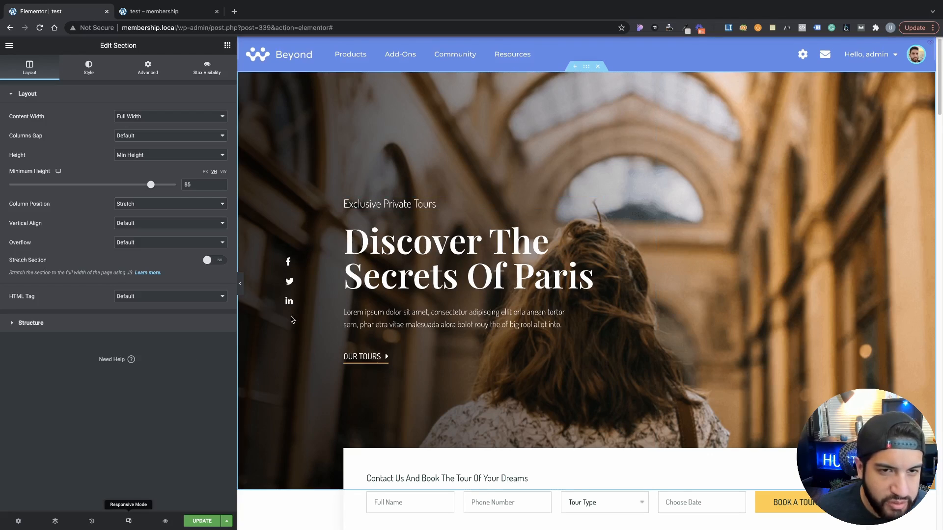
click(564, 45)
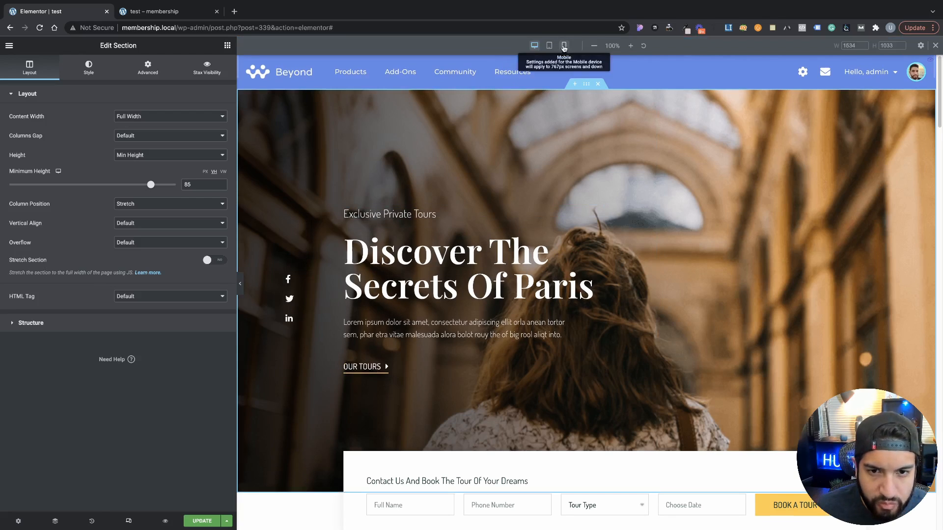
click(563, 45)
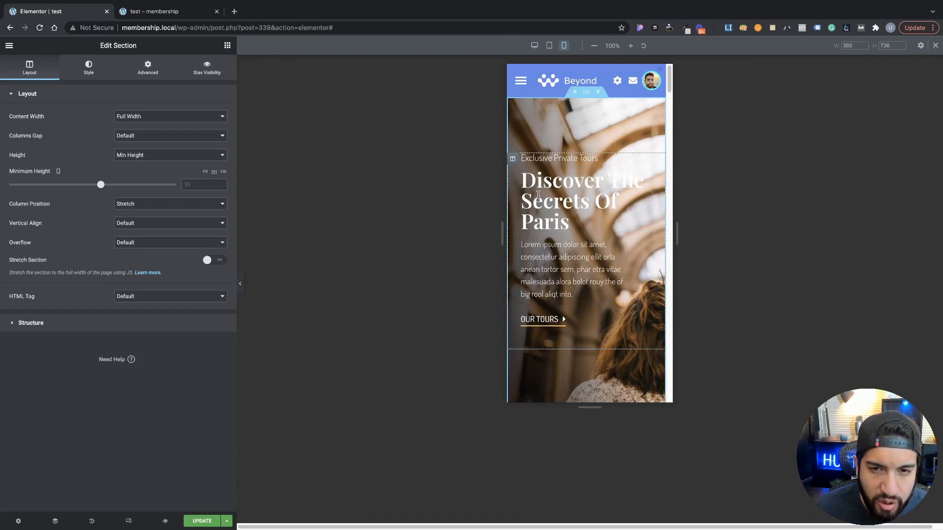
click(535, 45)
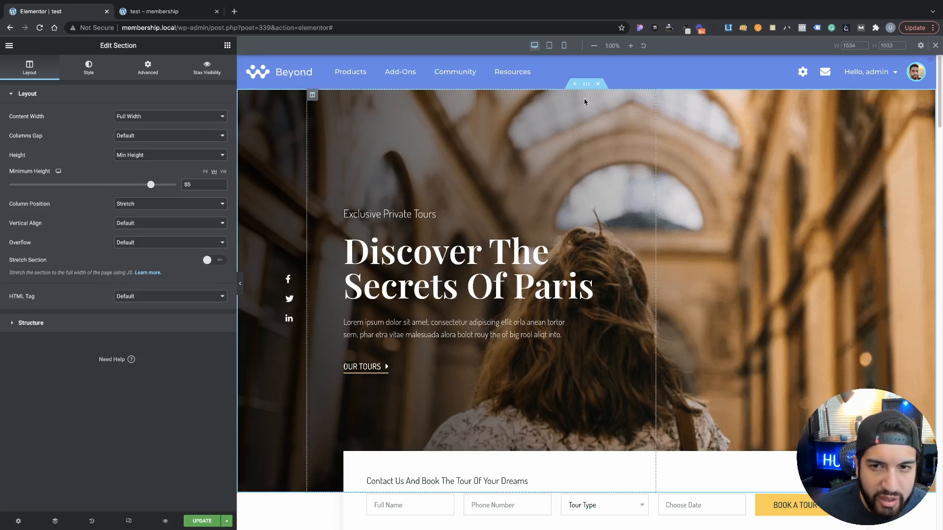
mouse_move(342, 86)
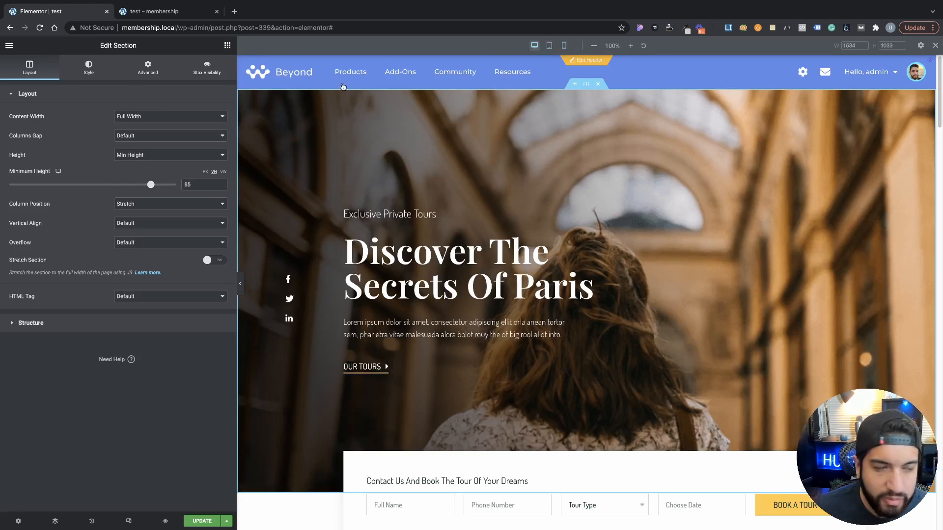
- Show the hero section's gradient background overlay settings and preview at mobile width
click(89, 67)
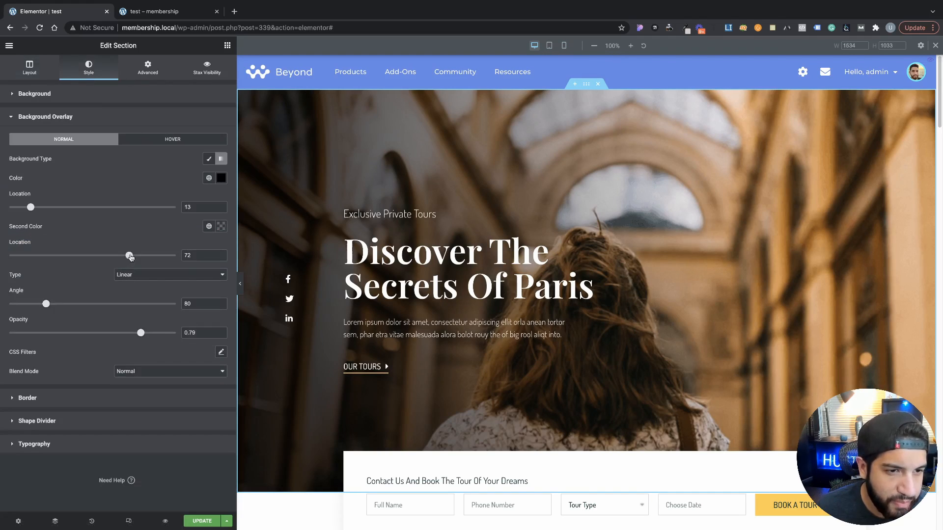
mouse_move(210, 159)
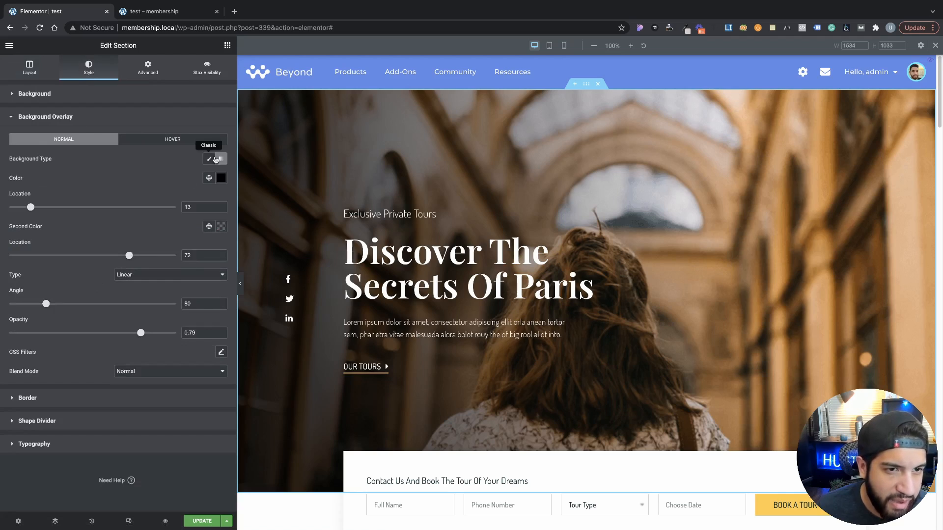
mouse_move(114, 185)
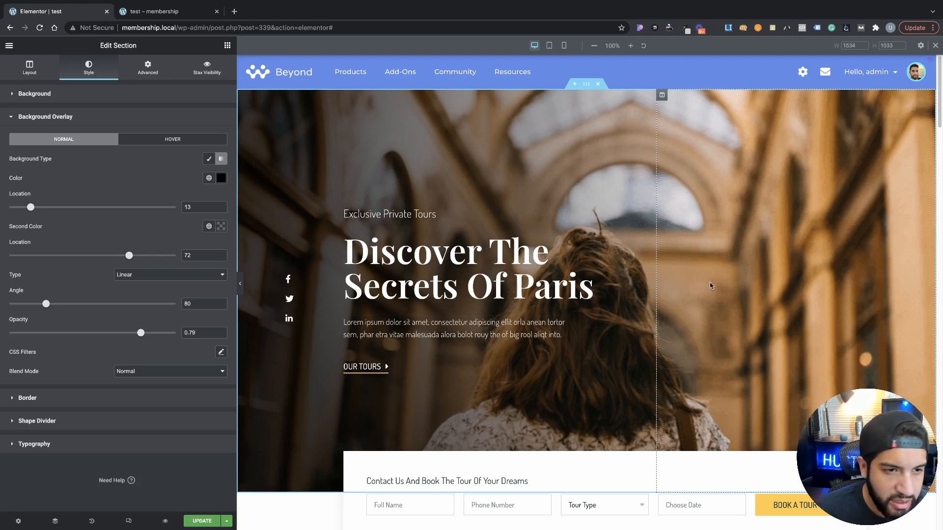
click(361, 367)
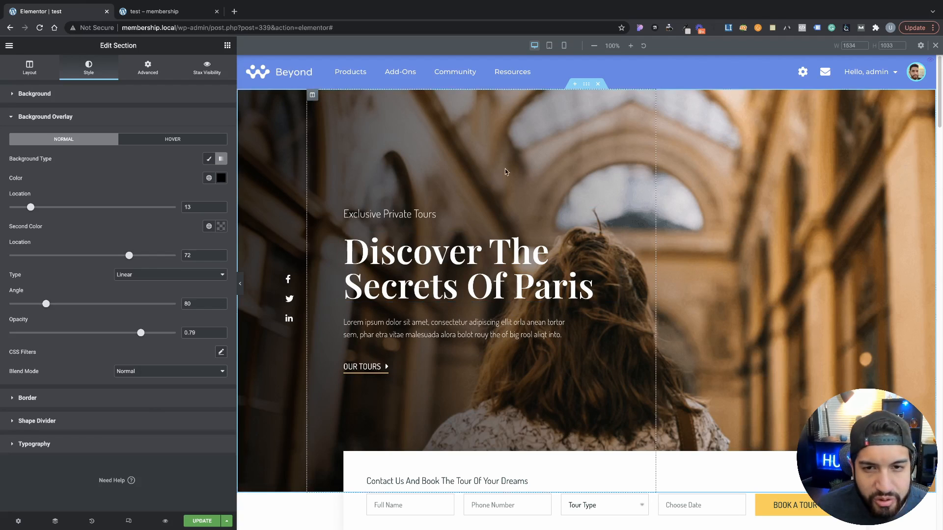
click(484, 267)
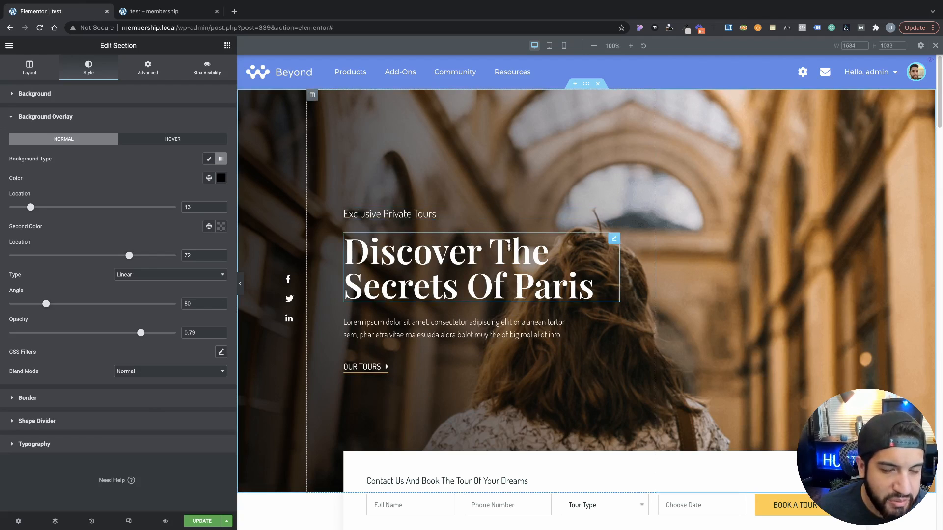
mouse_move(563, 46)
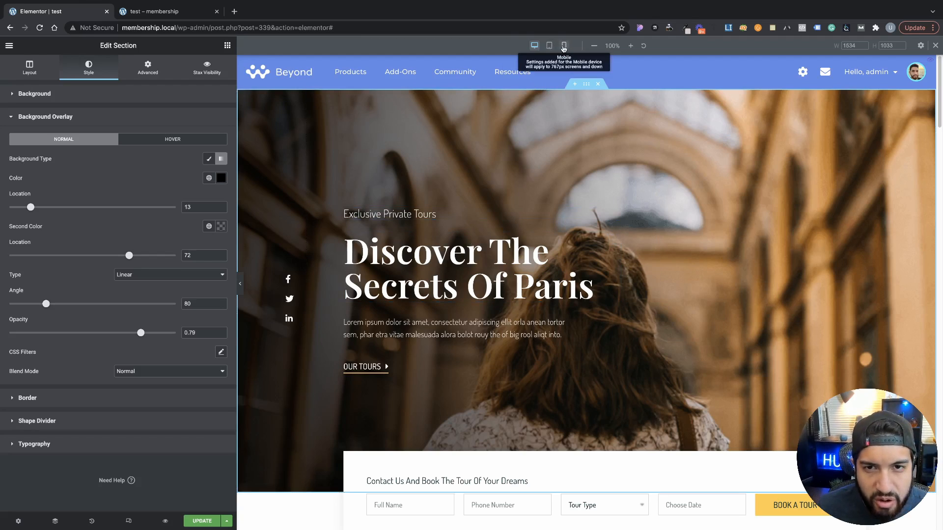
click(564, 45)
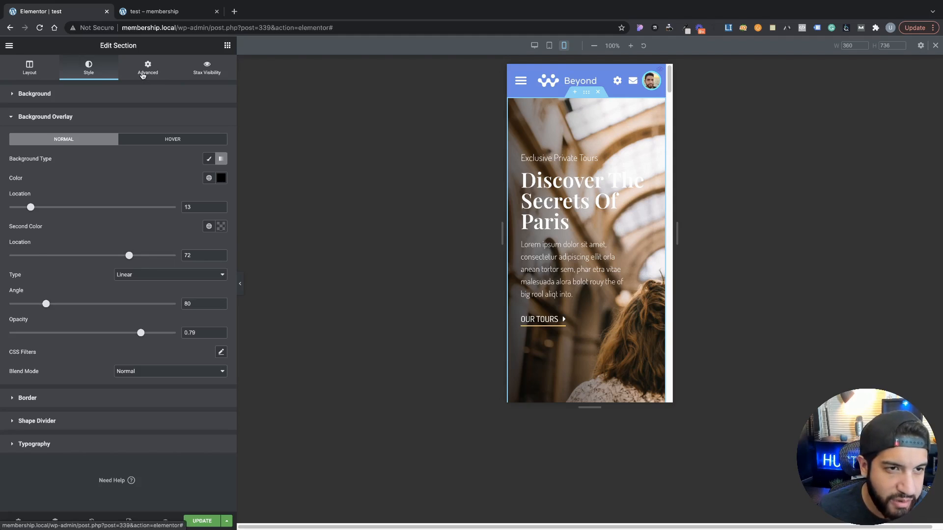
- Expand the hero section's empty Custom CSS editor under Advanced
click(148, 67)
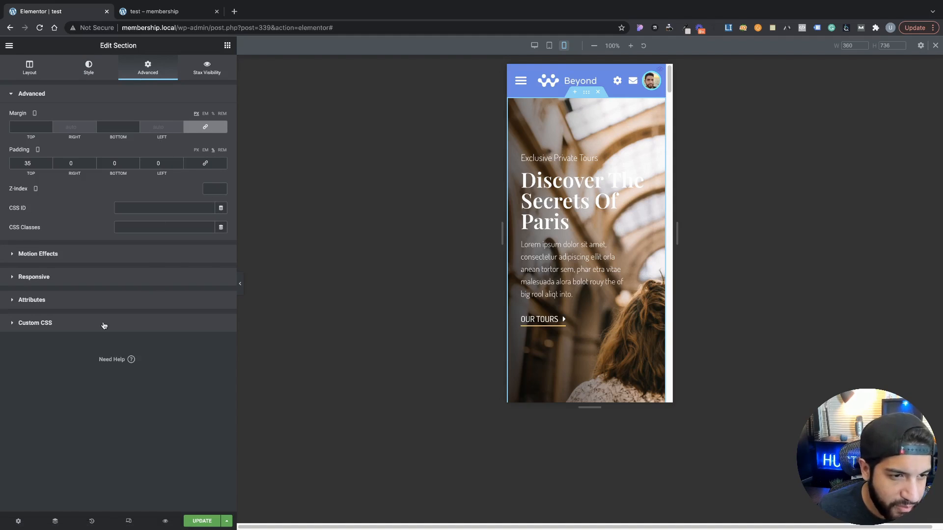
click(35, 322)
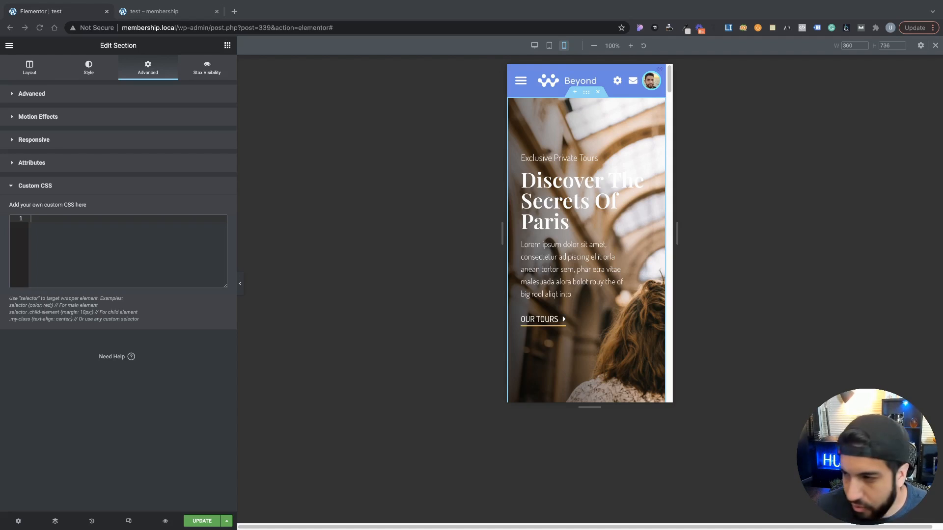
mouse_move(76, 230)
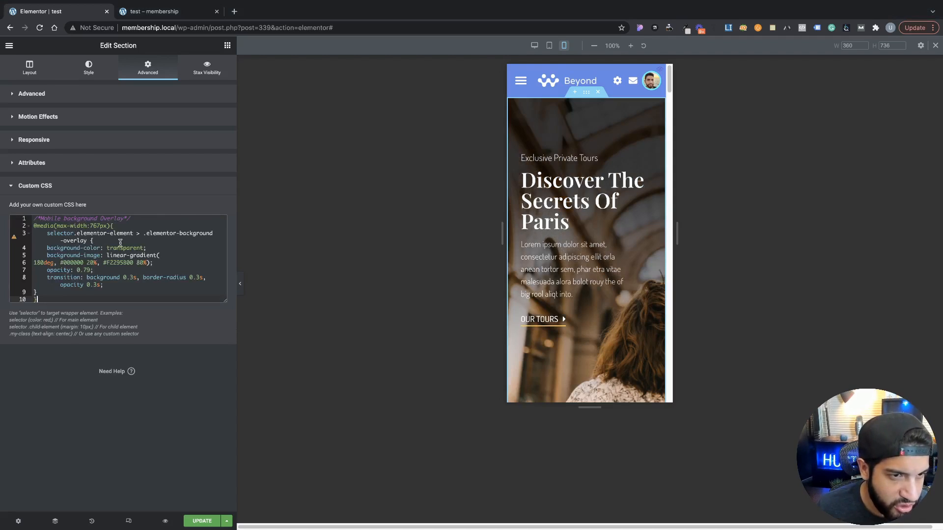
mouse_move(123, 218)
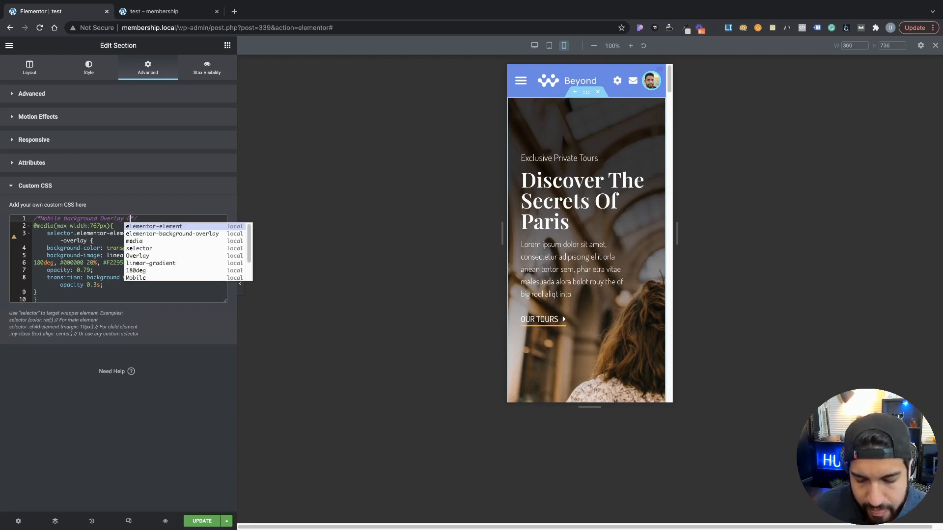
- Add a max-width:767px rule with linear-gradient(180deg, #000000 20%, #F2295B00 80%) overlay
text(Elementor Pro)
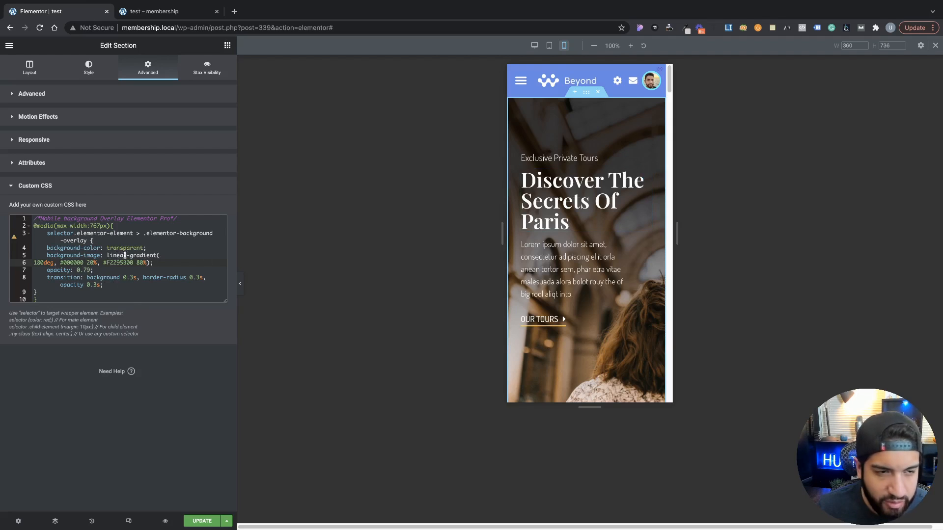
click(581, 201)
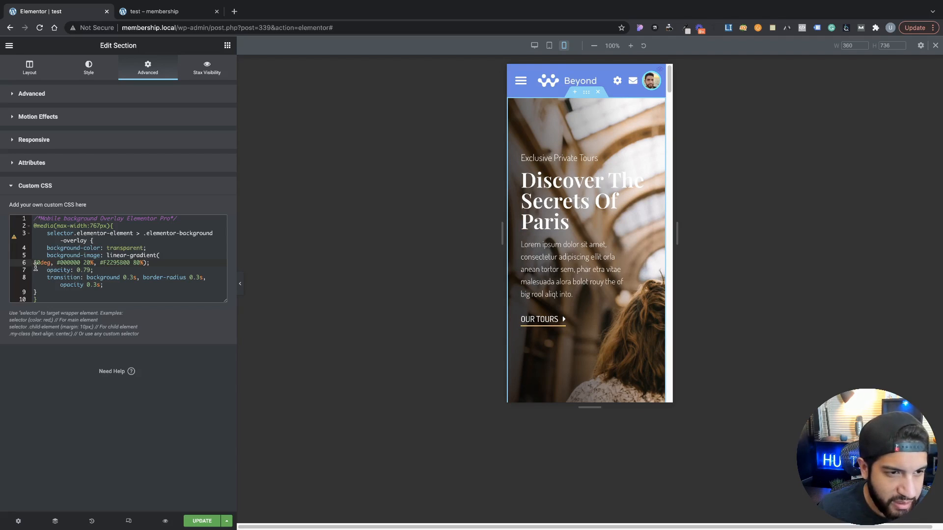
mouse_move(128, 521)
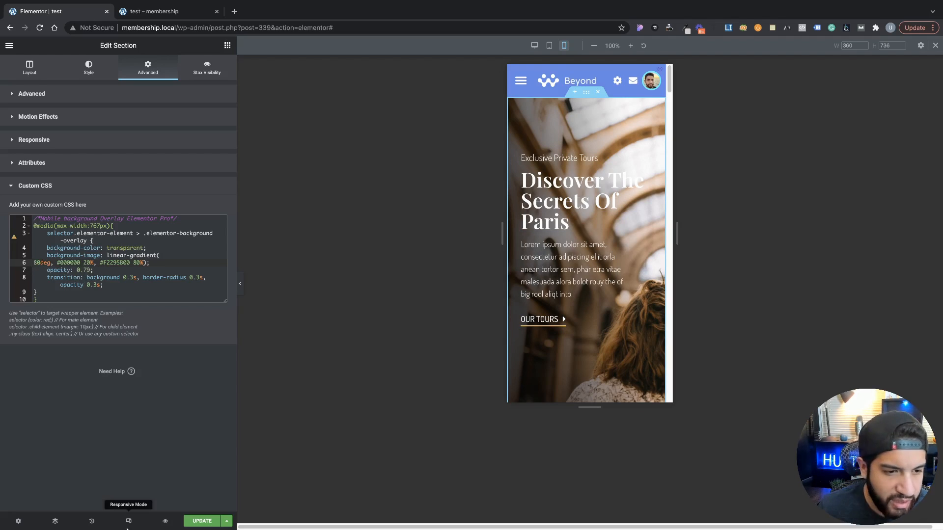
click(88, 67)
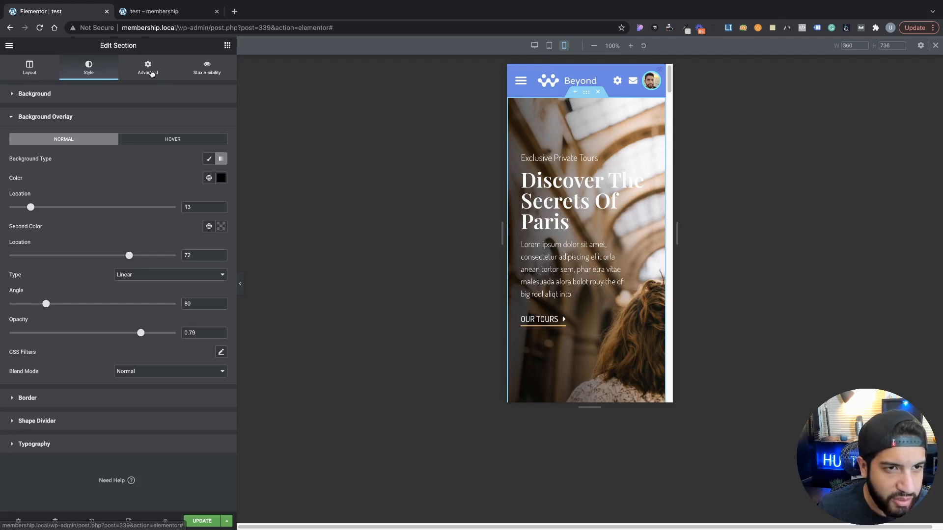
click(147, 66)
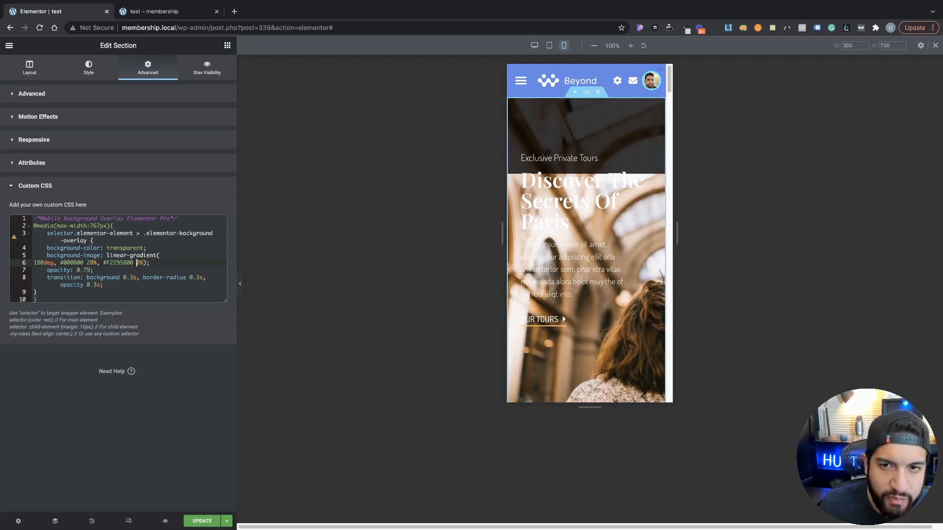
mouse_move(625, 139)
text(8)
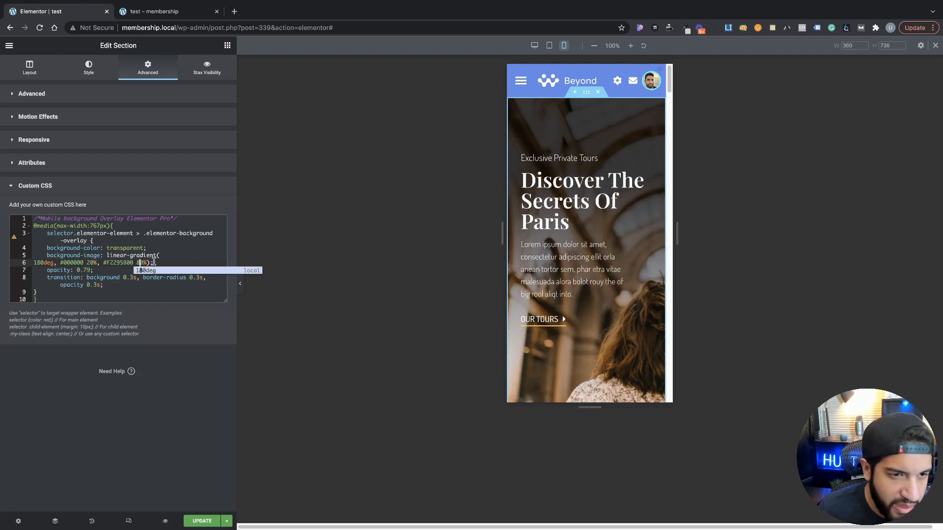
click(89, 67)
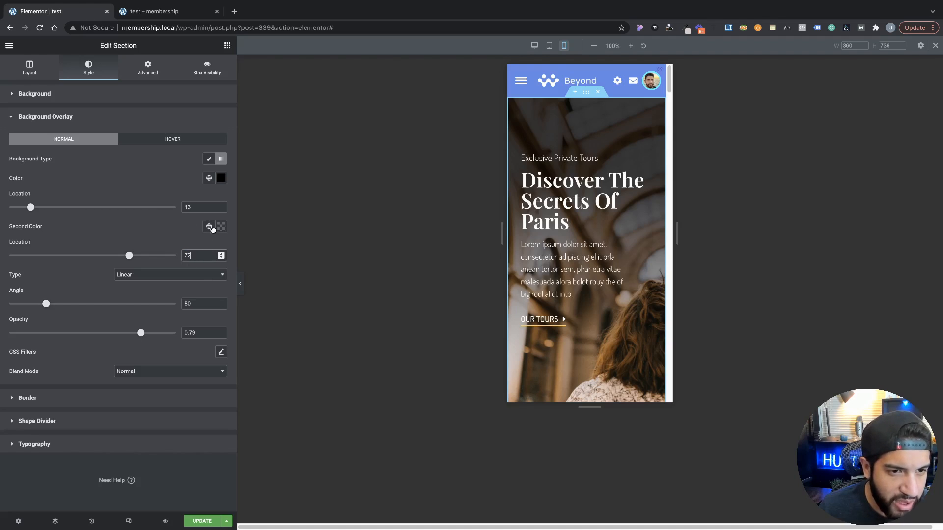
mouse_move(134, 114)
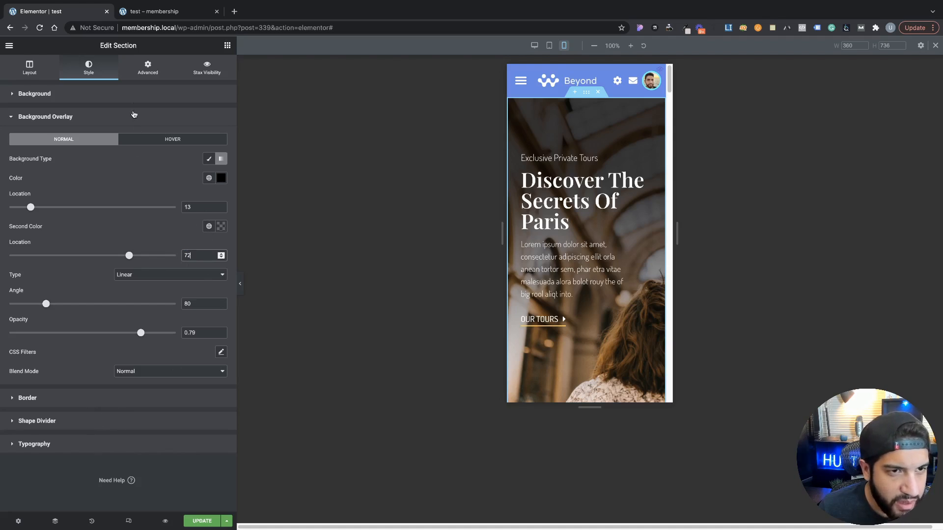
- Review the hero's gradient overlay settings with angle 80 and opacity 0.79
click(147, 67)
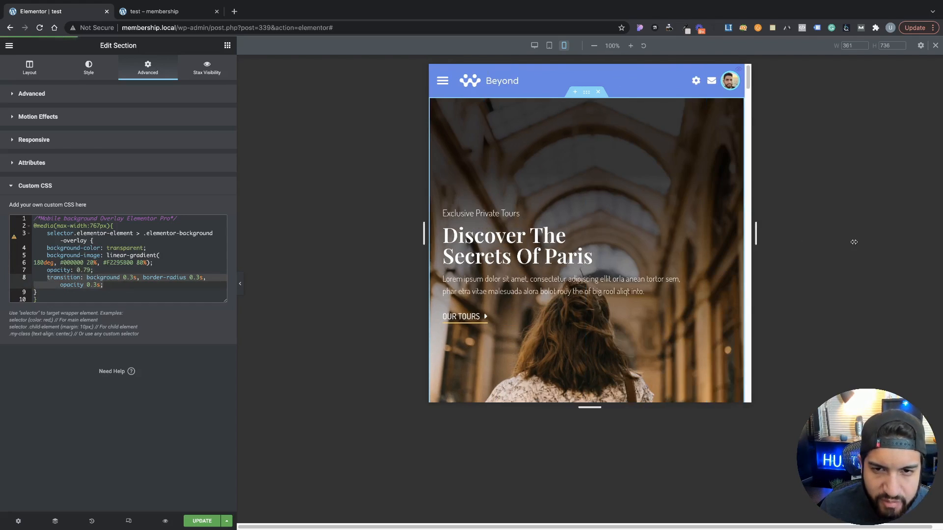
- Widen the mobile preview from 361 to 426 px and switch to tablet width
drag(753, 234, 723, 245)
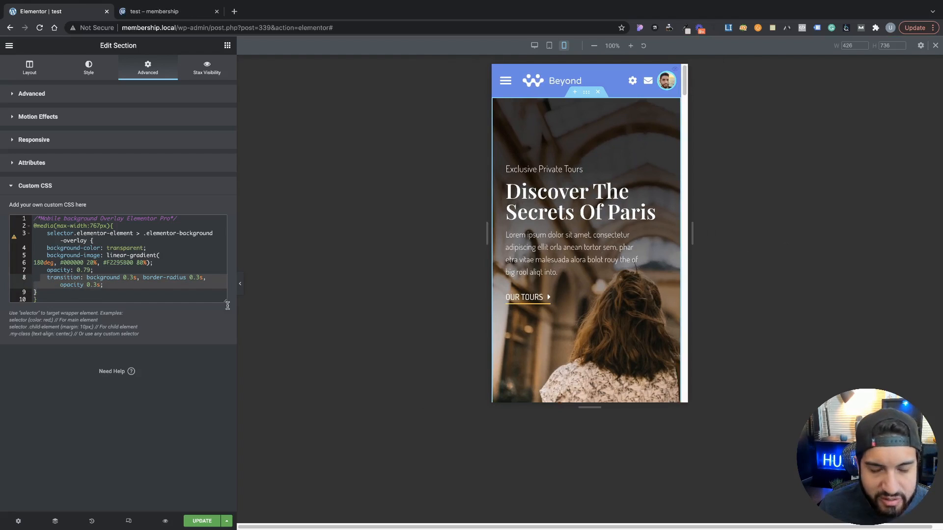
click(571, 201)
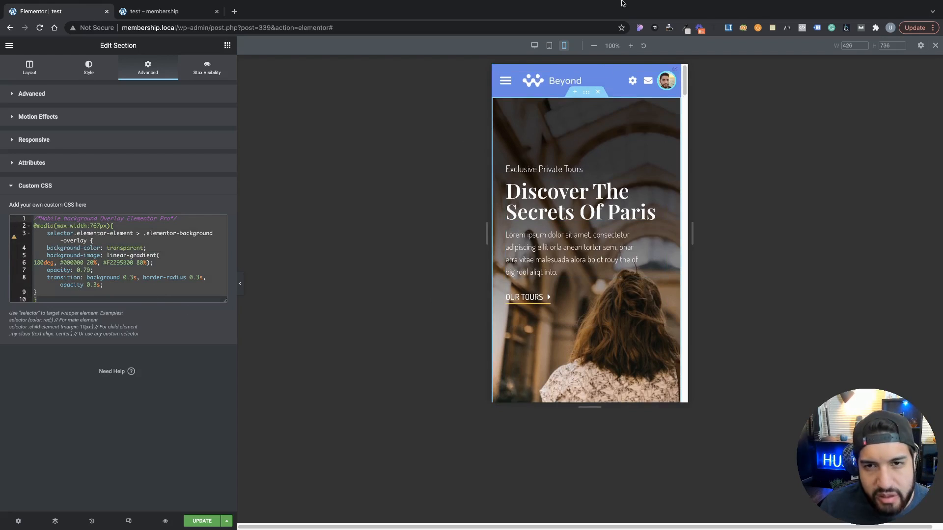
click(549, 45)
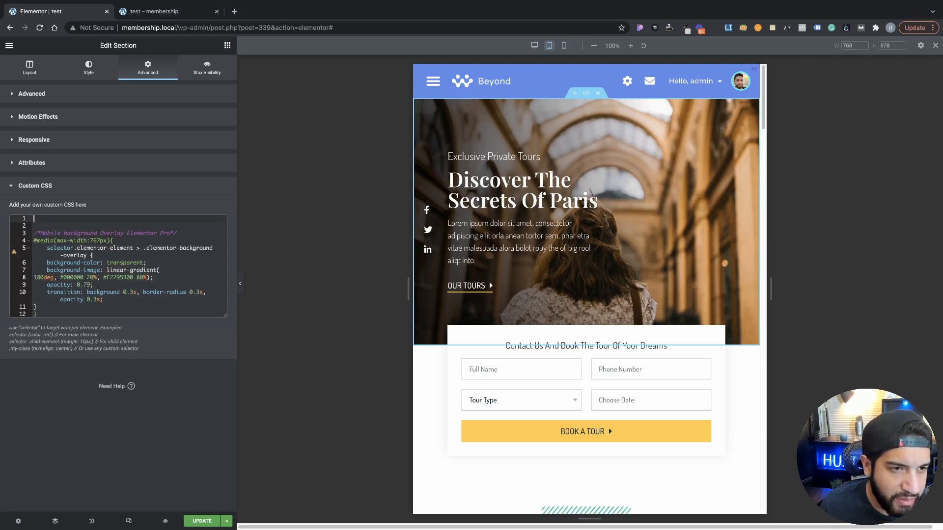
- Start a /*Tablet background Overlay*/ block, then clear all custom CSS from the section
text(/*Tablet background Overlay*/)
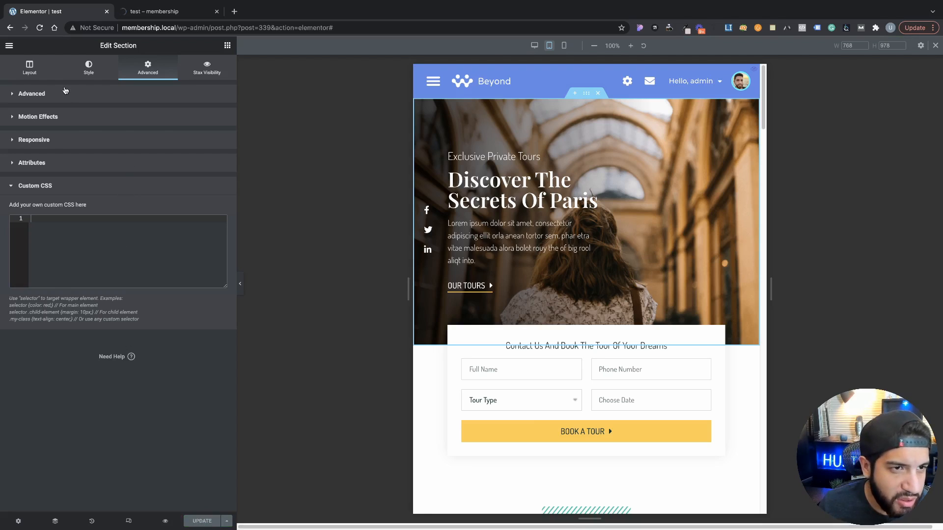
- Enter bg-overlay in the section's CSS Classes, update the page and switch to its preview tab
click(31, 94)
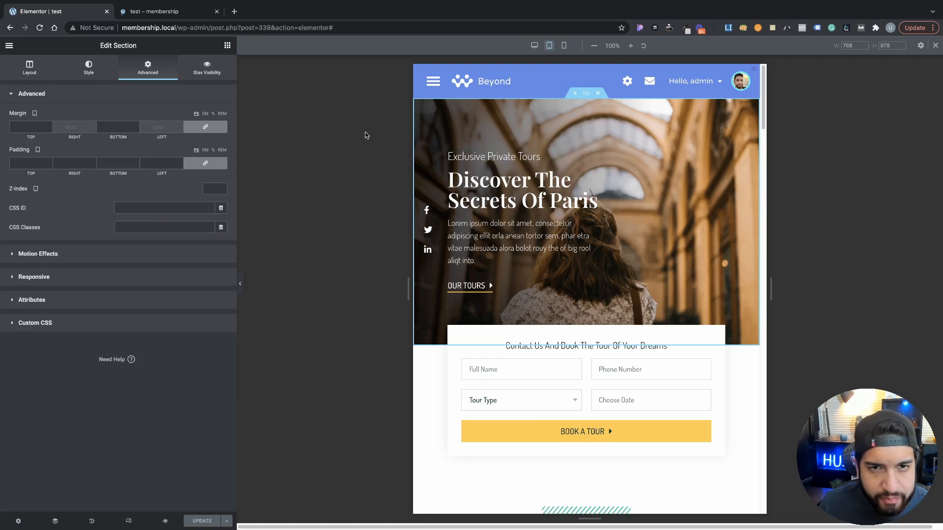
mouse_move(549, 46)
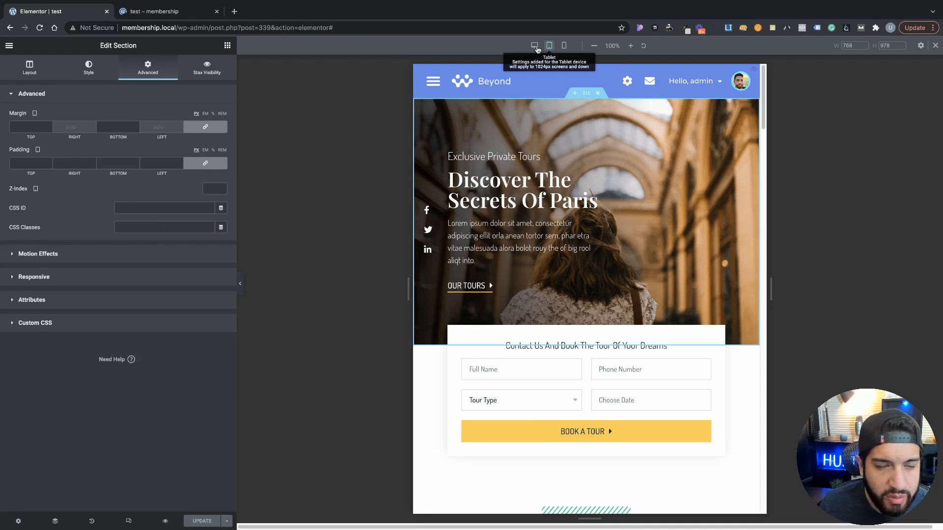
click(535, 45)
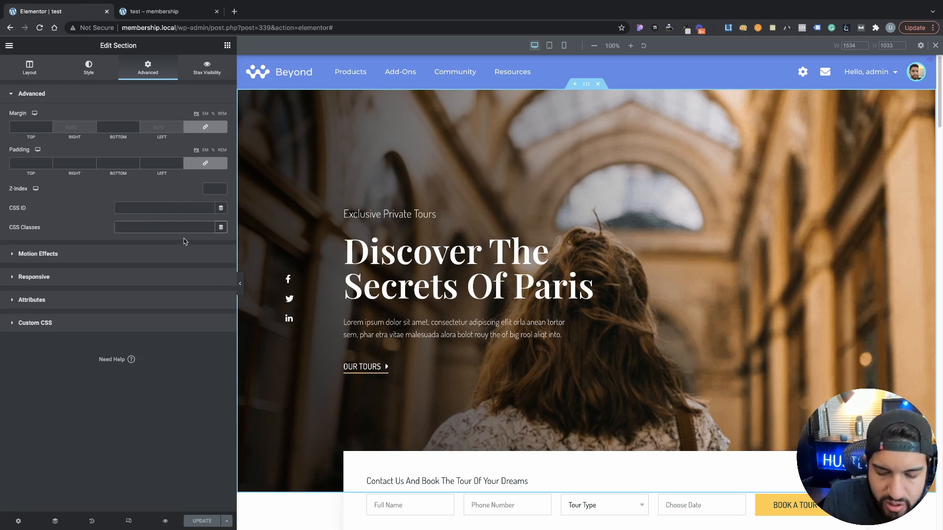
text(bg-overlay)
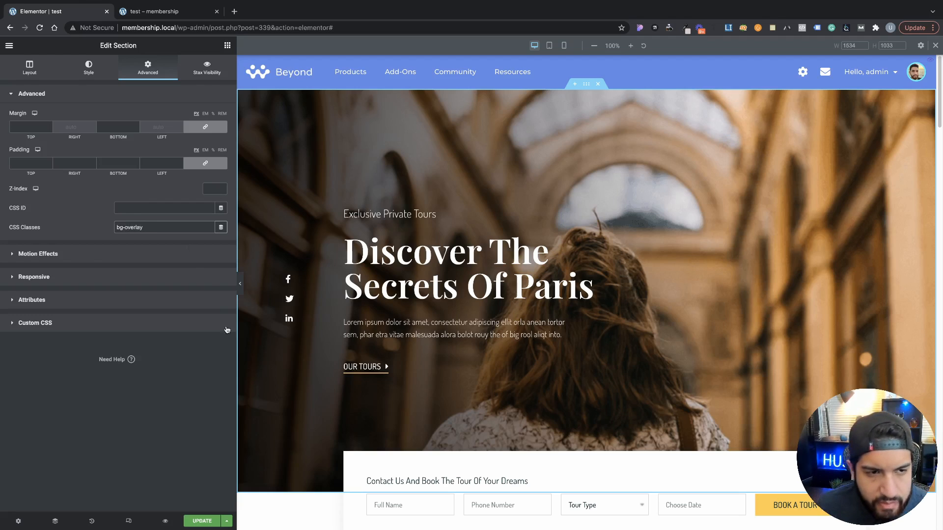
click(203, 521)
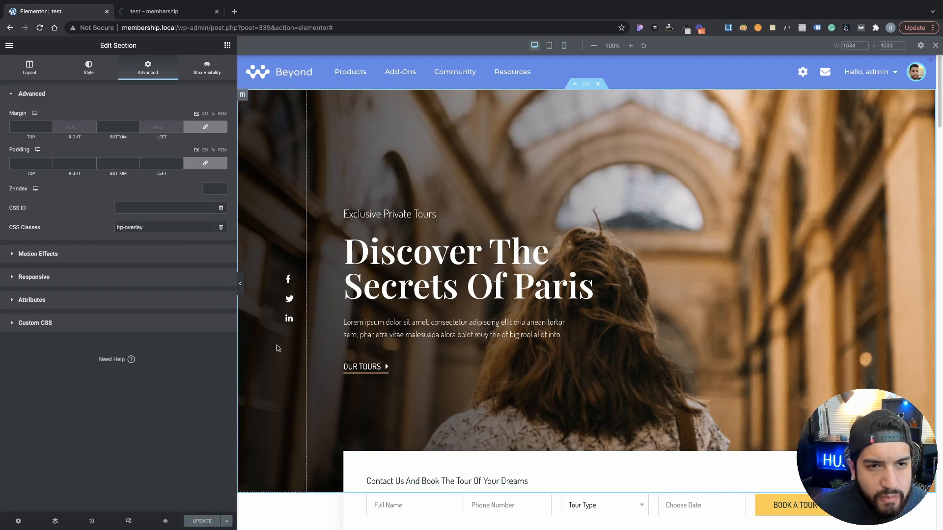
click(167, 11)
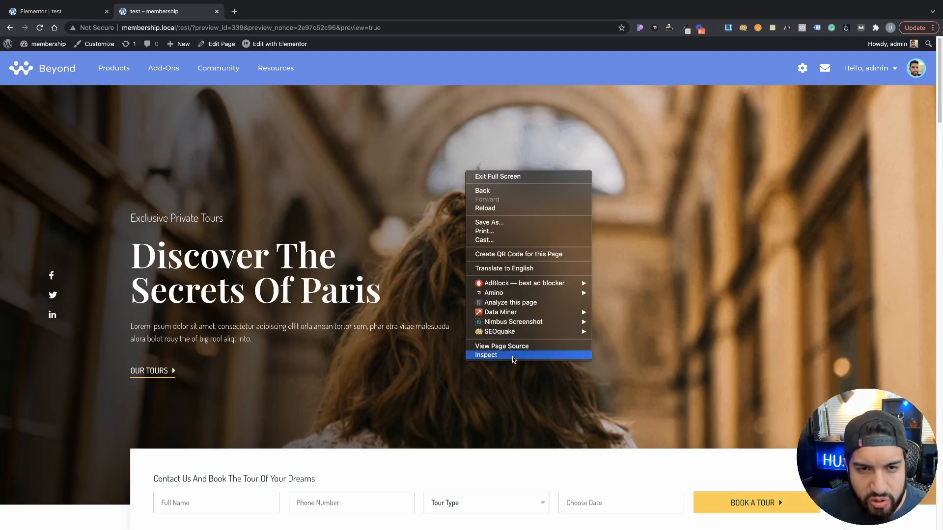
- From the live preview, open the theme Customizer on the Additional CSS editor
click(485, 356)
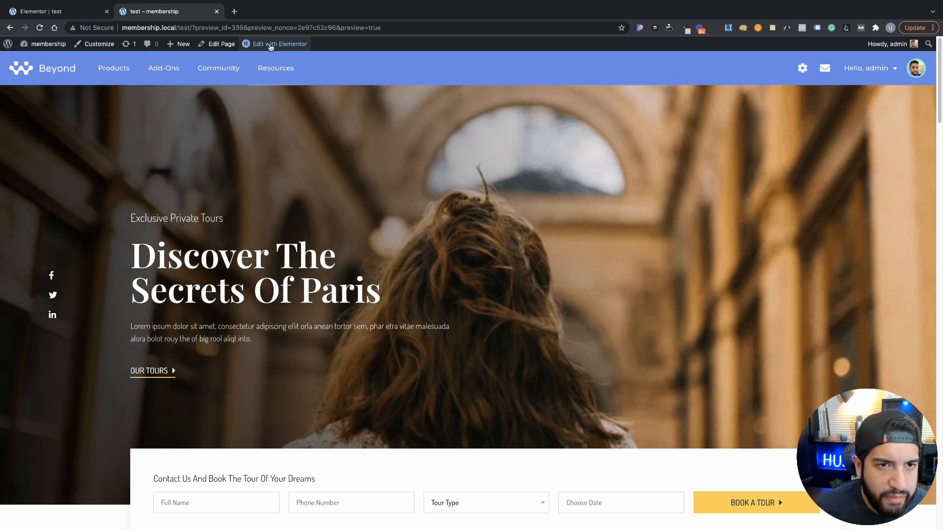
click(279, 45)
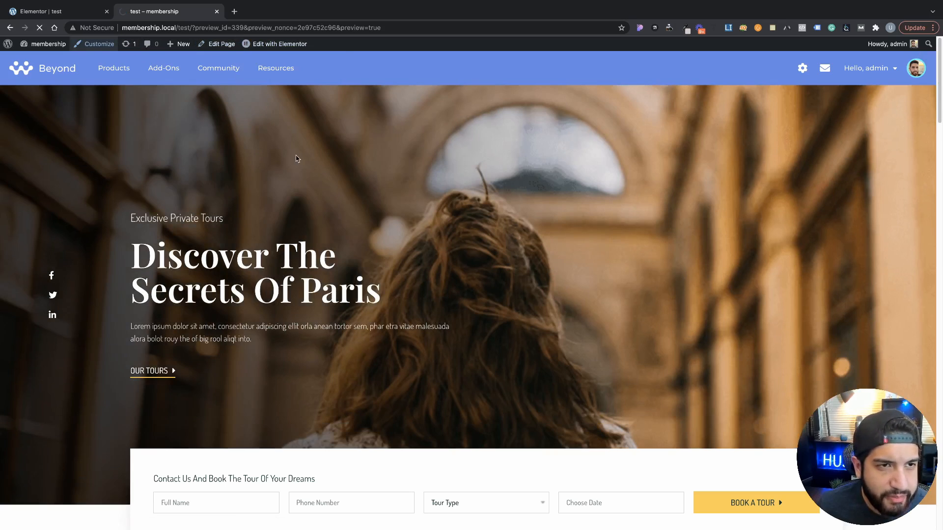
click(98, 44)
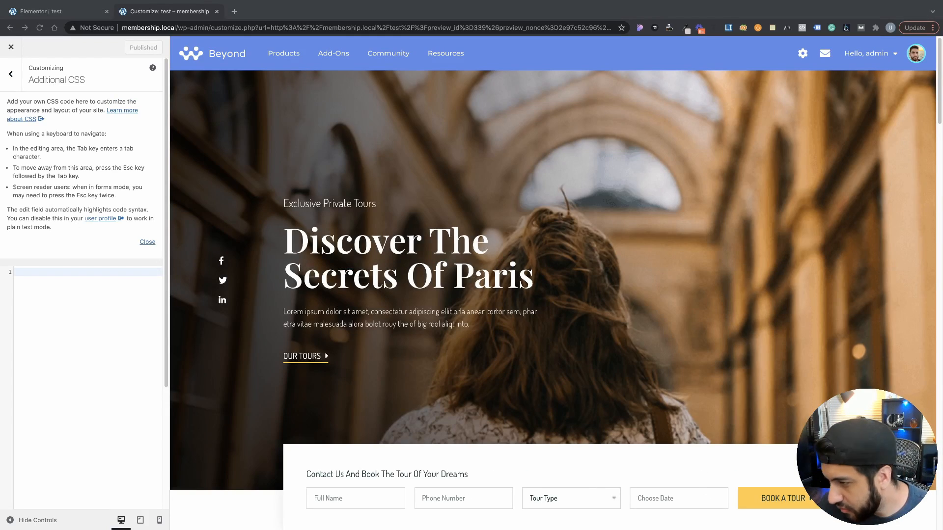
mouse_move(453, 319)
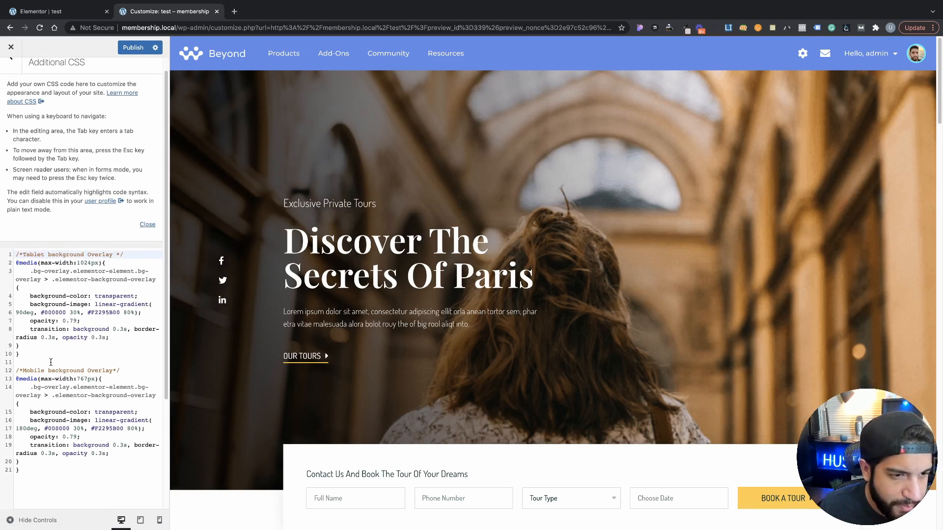
mouse_move(150, 511)
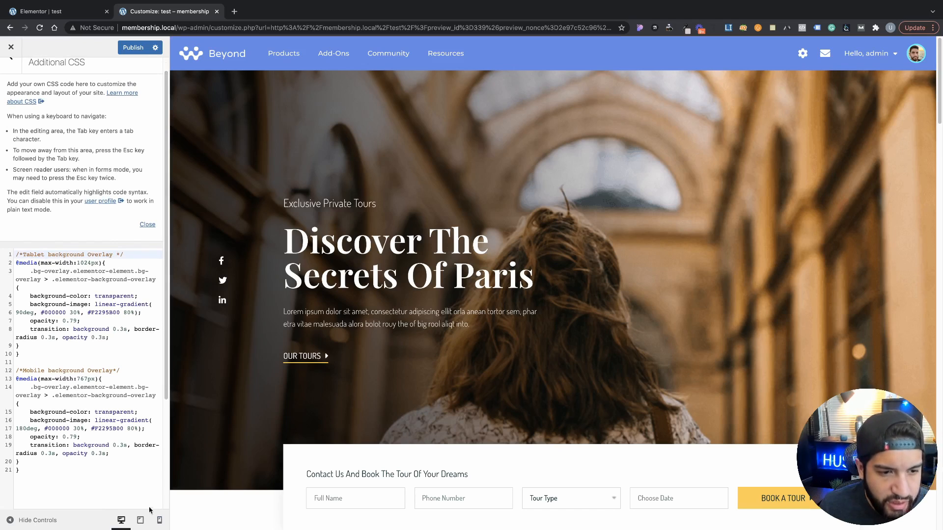
- Preview the bg-overlay gradient CSS at phone size and publish it from the Customizer
click(159, 520)
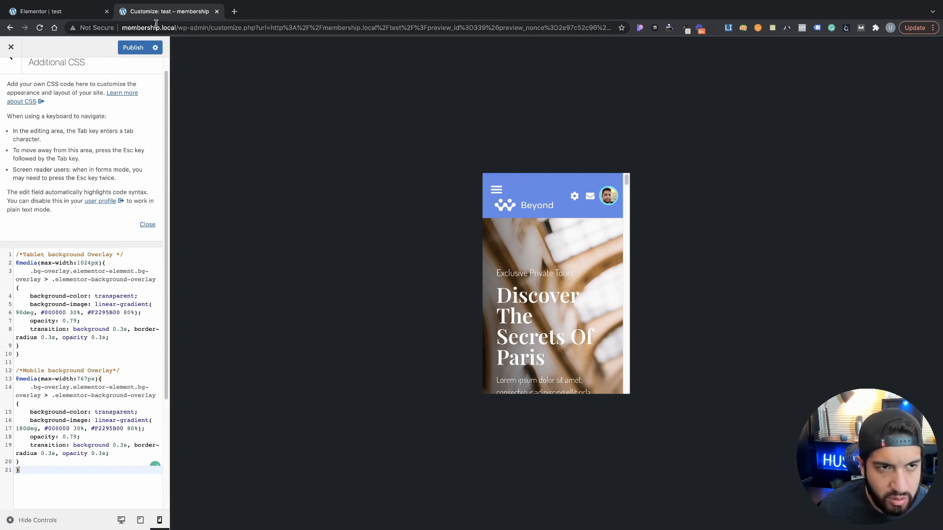
click(132, 47)
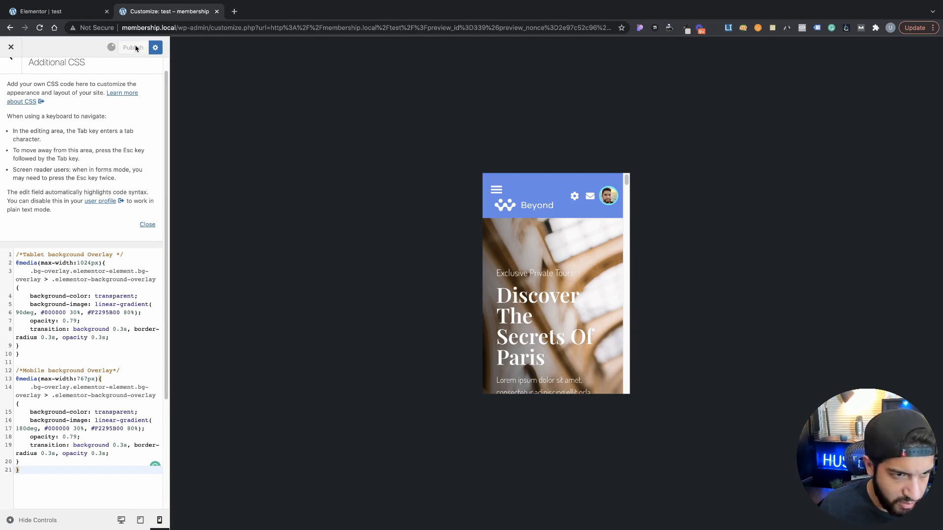
click(132, 47)
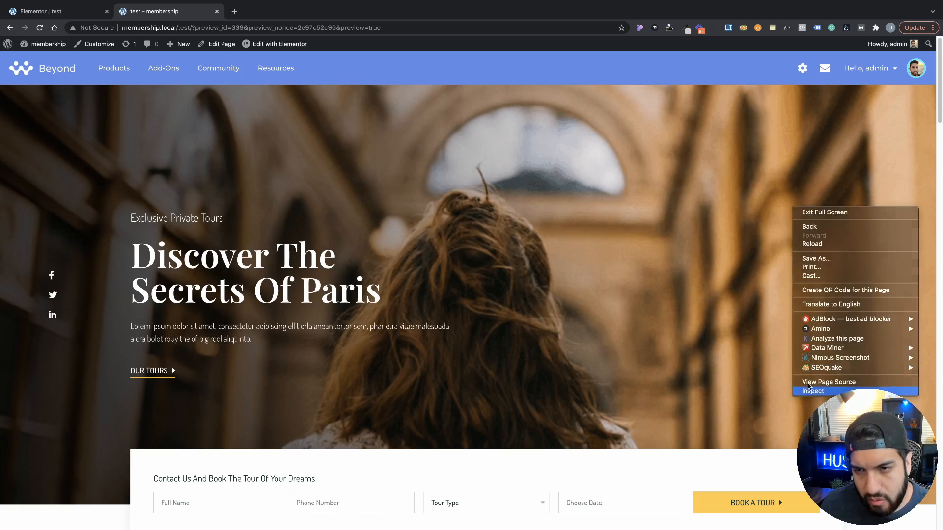
click(813, 391)
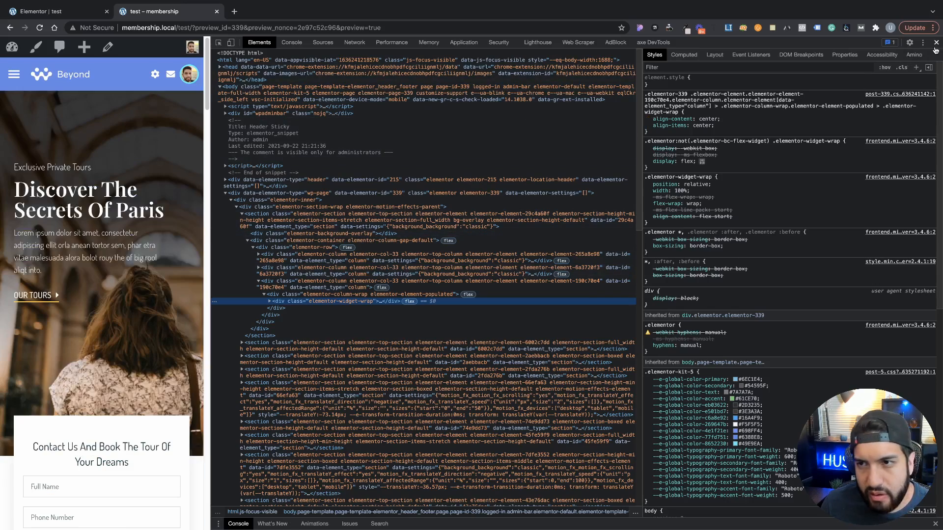
scroll(down, 3)
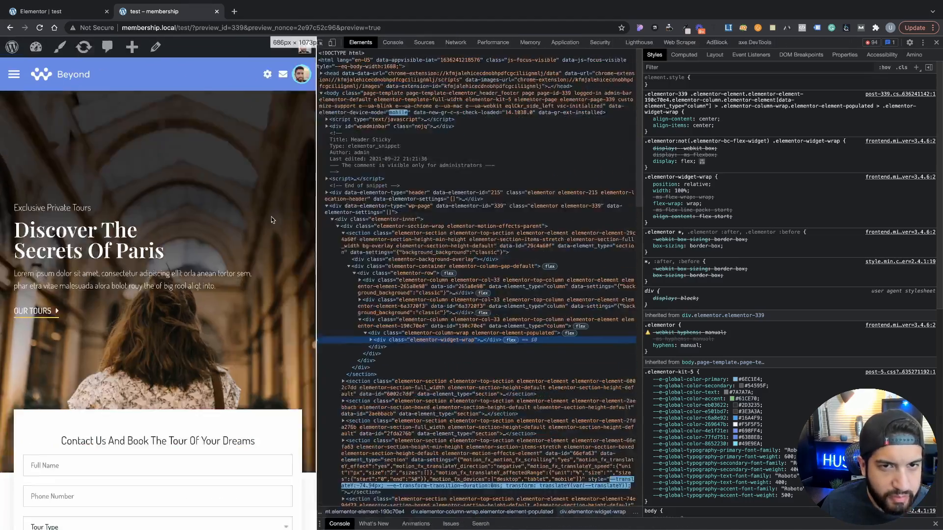
key(F12)
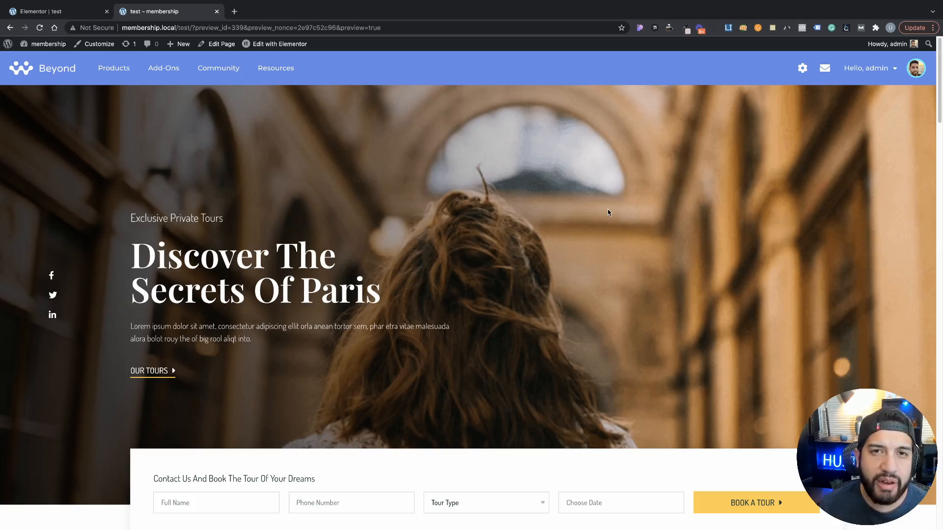